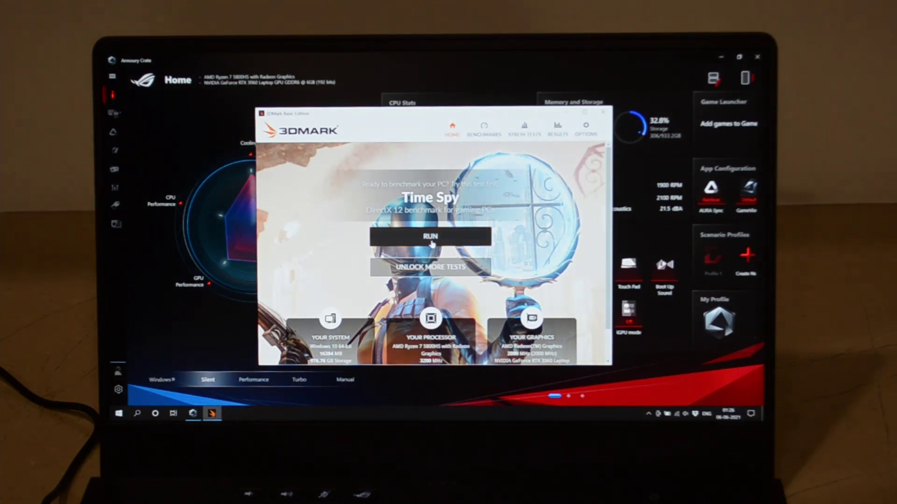
- Launch the Time Spy benchmark from the 3DMark Home tab in Silent fan mode
click(431, 237)
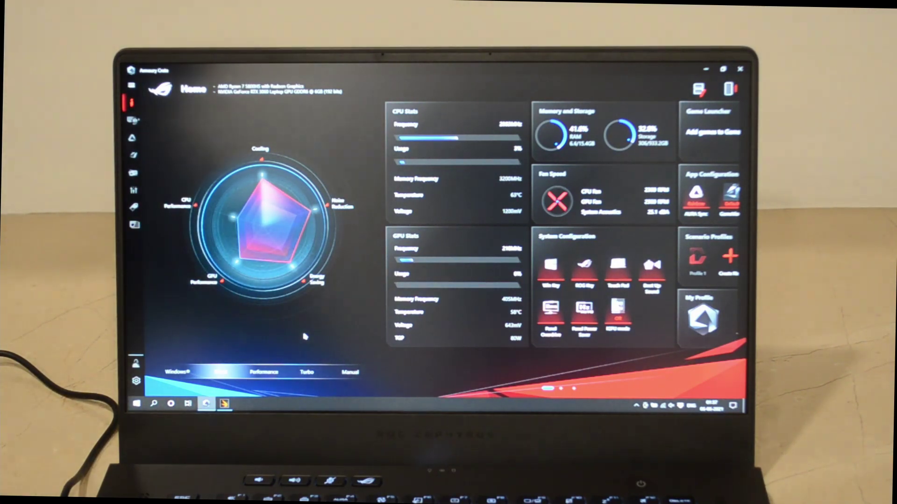
click(262, 371)
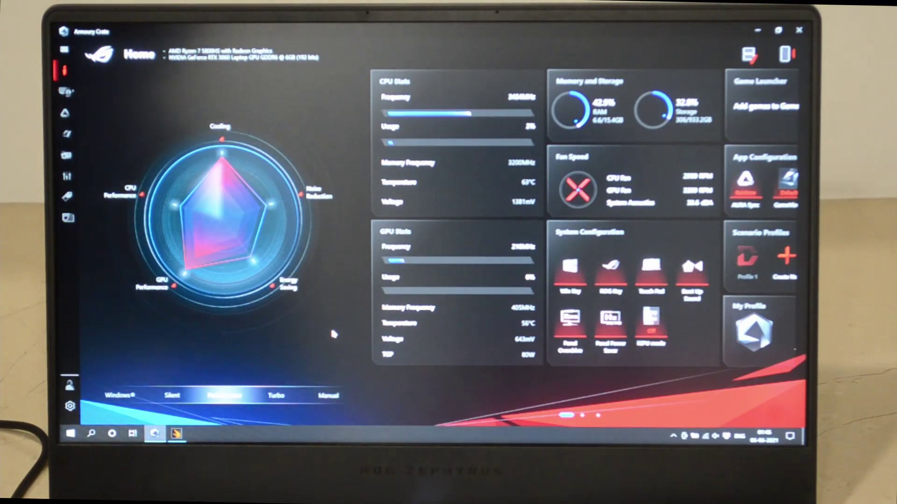
- Select Turbo in Armoury Crate's bottom mode bar, replacing Performance mode
click(275, 396)
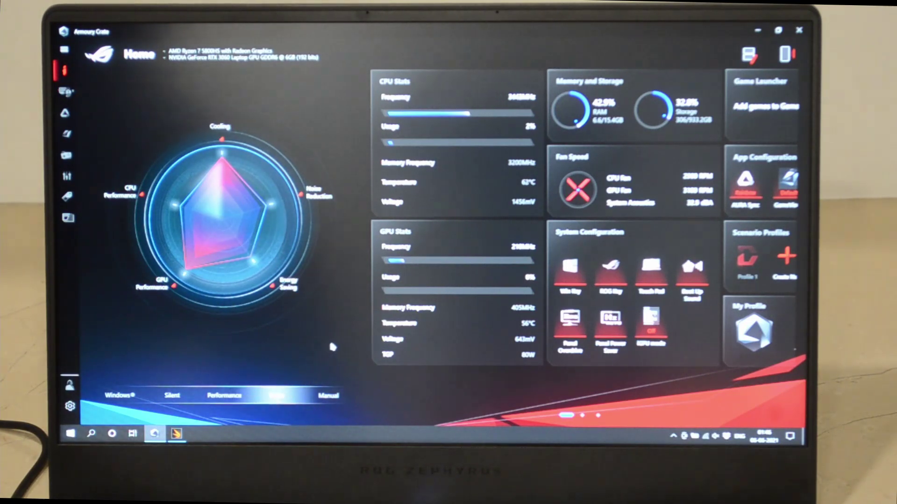